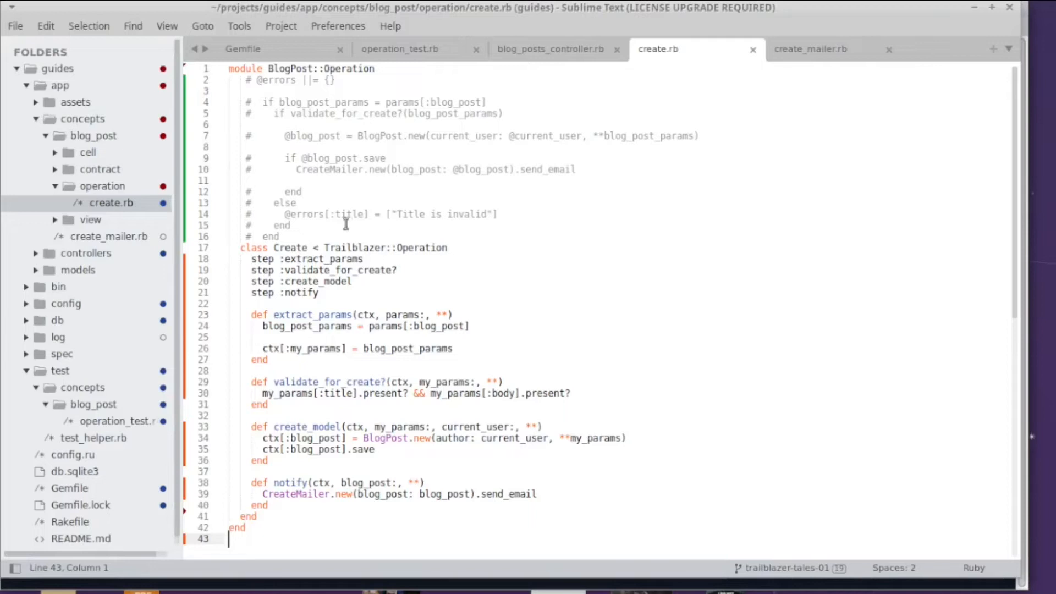
left_click_drag(285, 215, 492, 215)
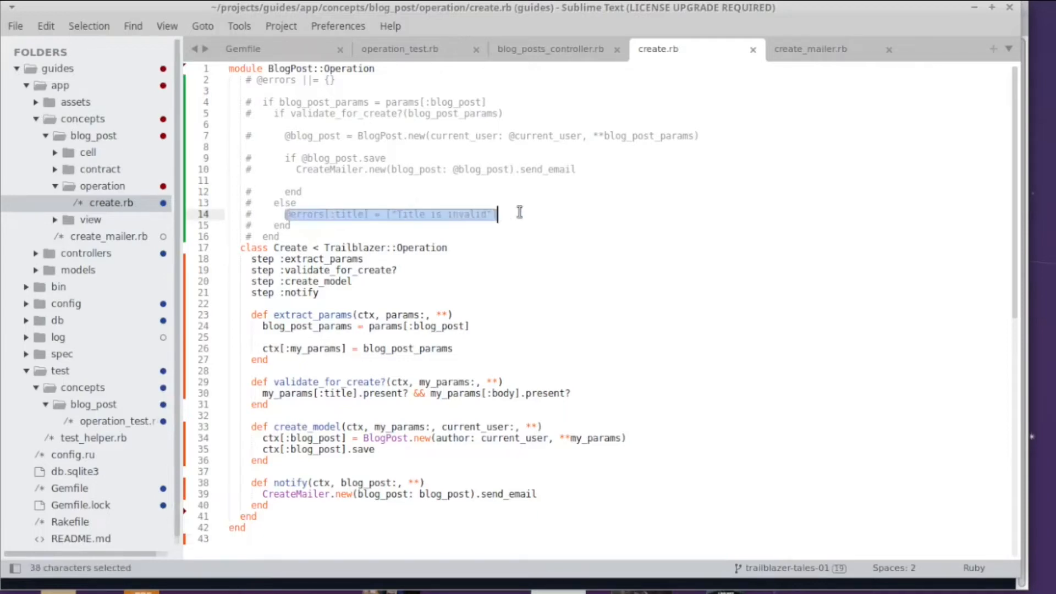
mouse_move(524, 216)
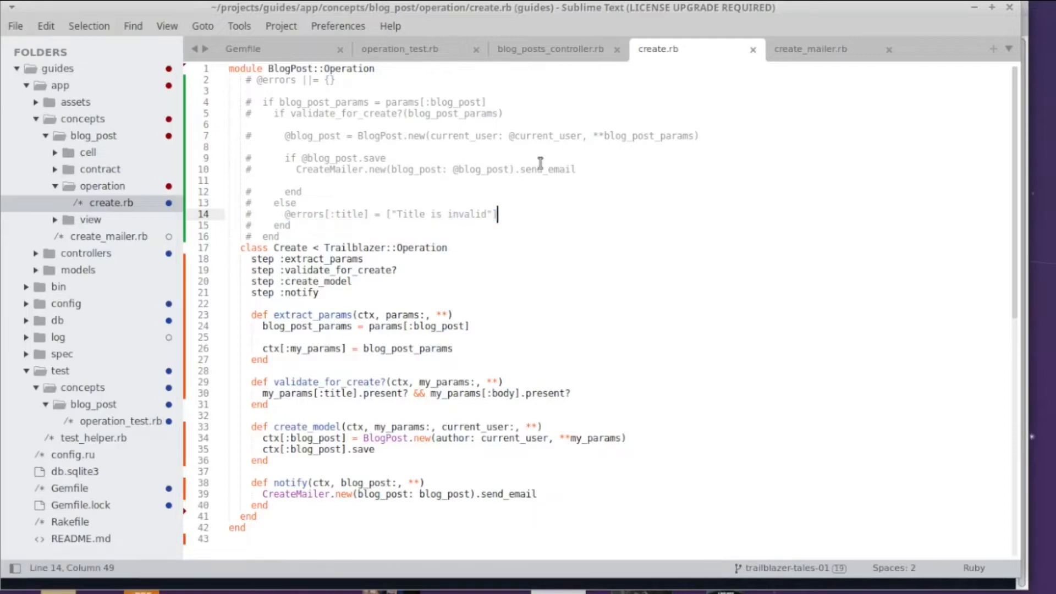
mouse_move(413, 168)
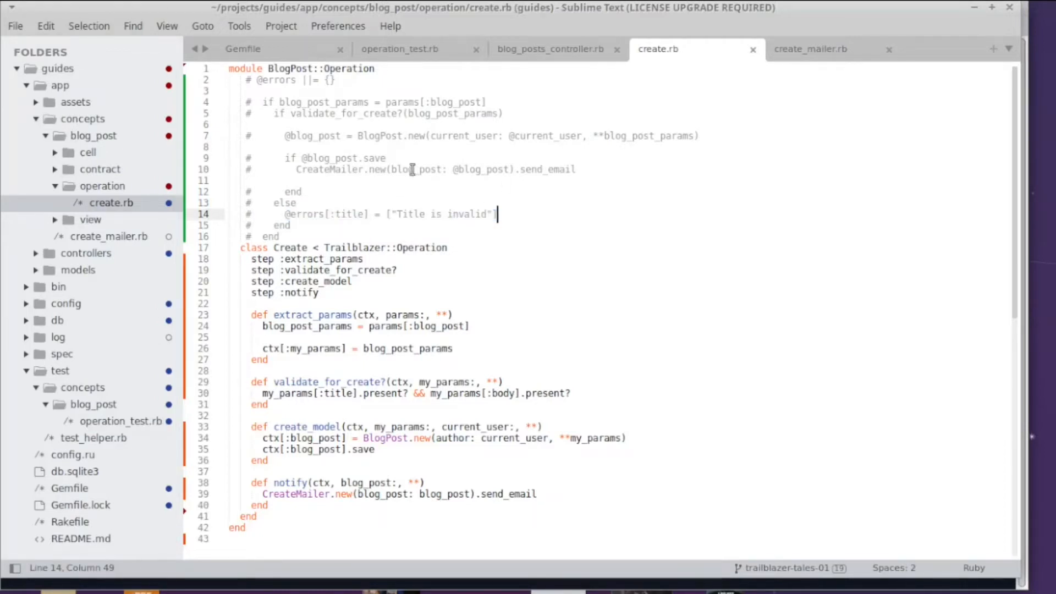
left_click_drag(283, 214, 497, 215)
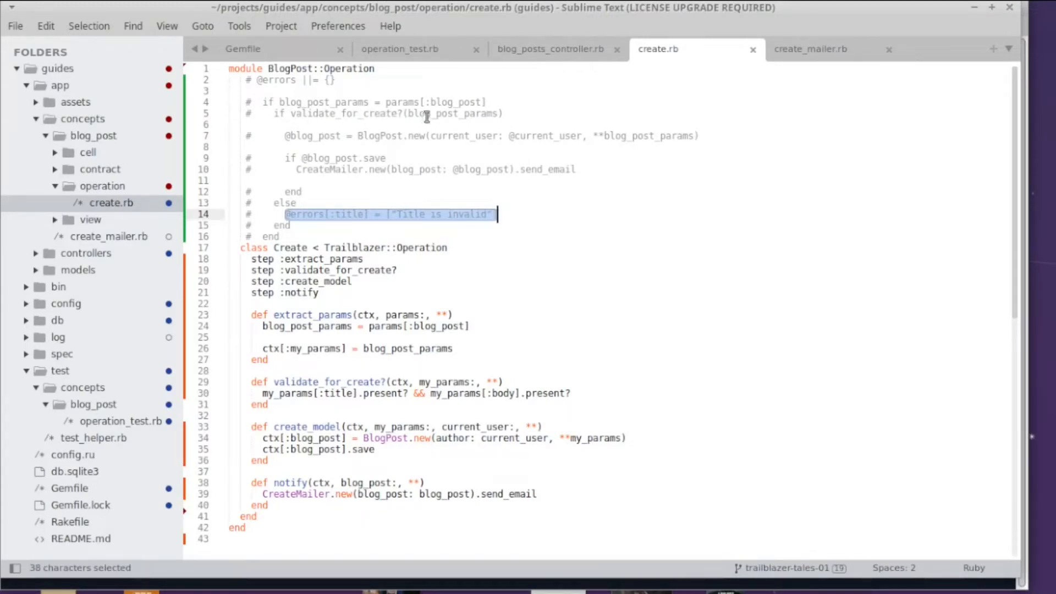
mouse_move(394, 127)
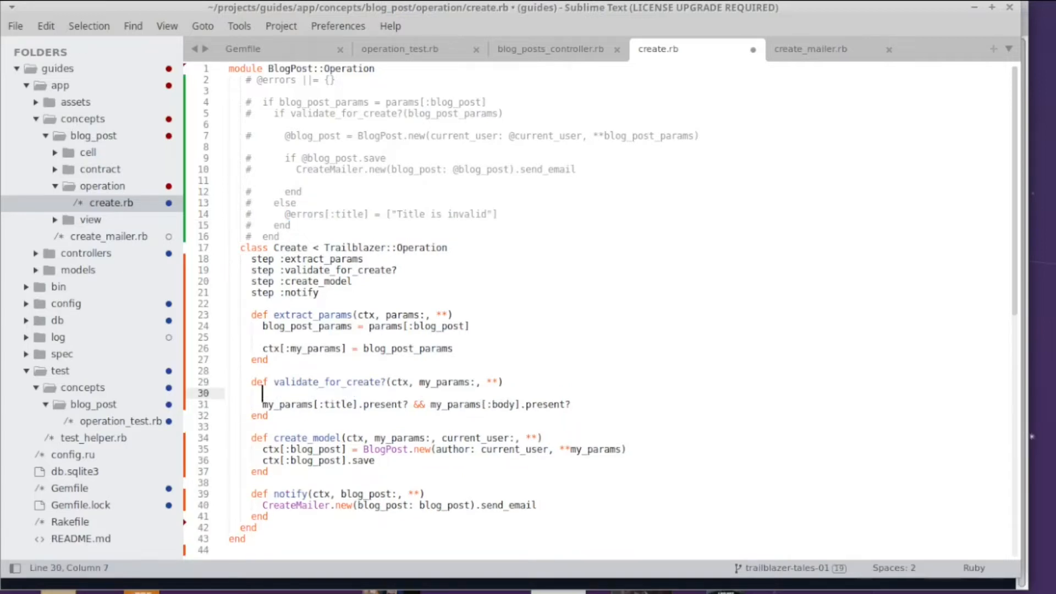
- Add a fail :add_errors step after validate_for_create? in the Create operation
type("if condition")
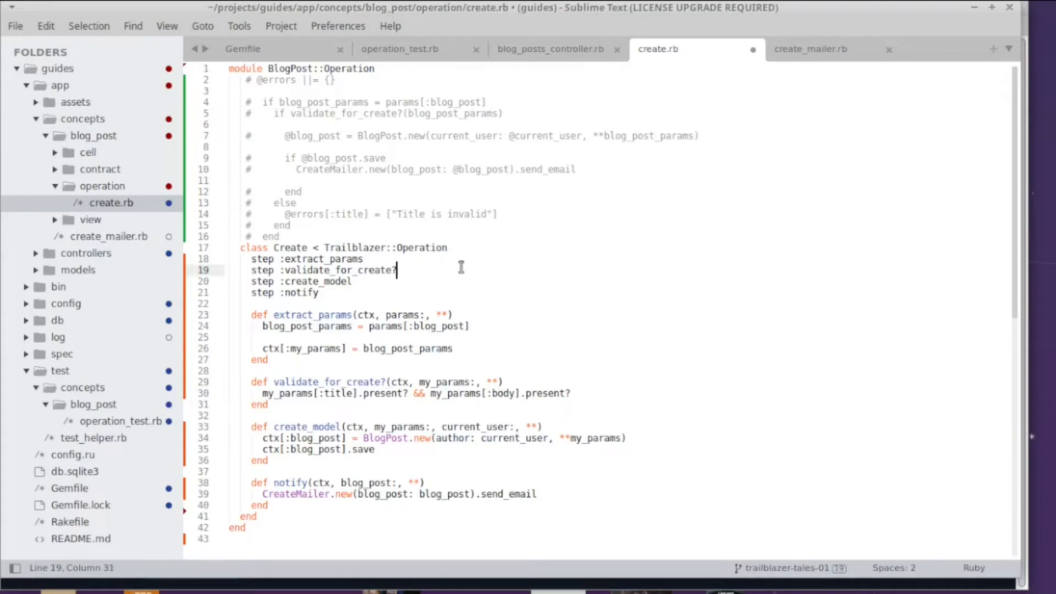
type("fail :")
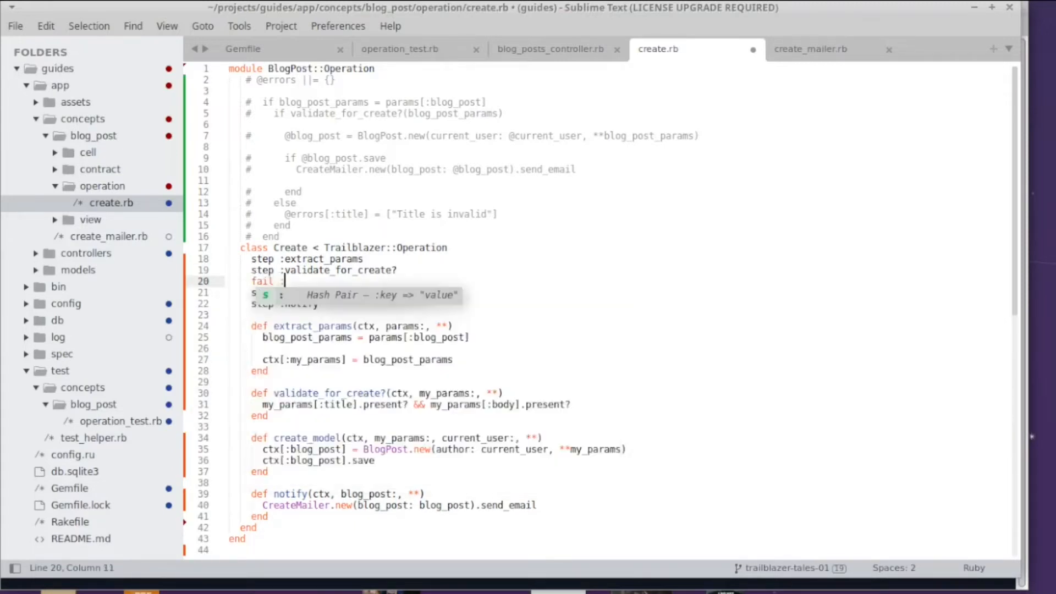
type("add_errors")
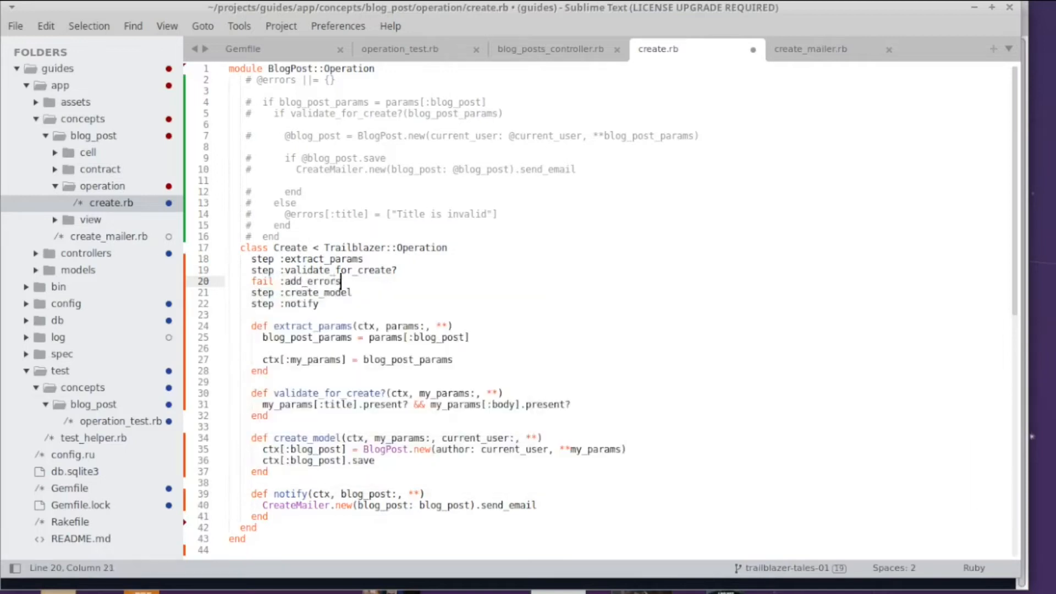
mouse_move(374, 289)
type("def add_errors(ctx, errors:, **)")
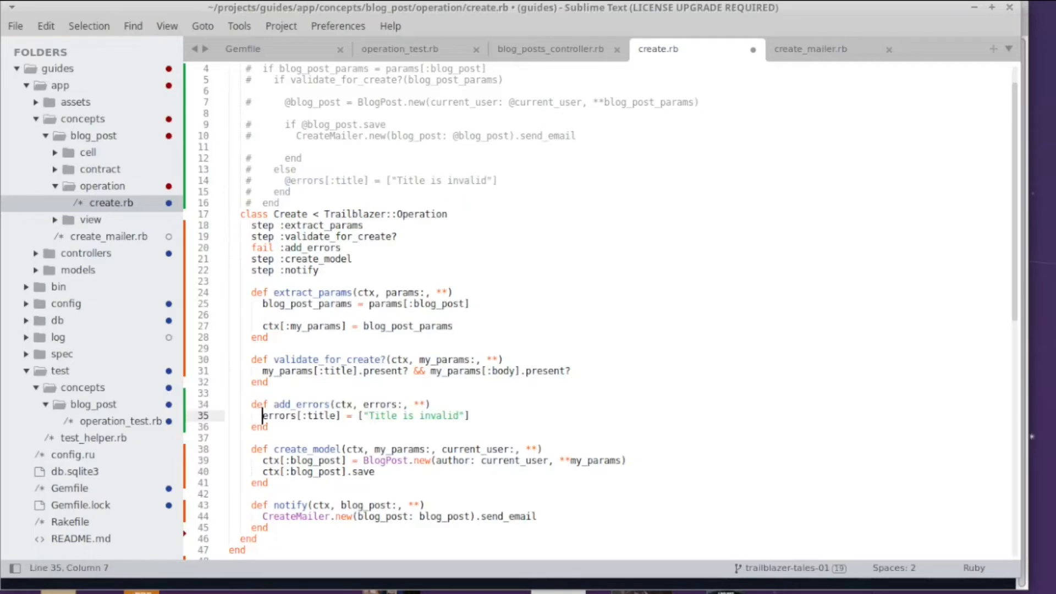
mouse_move(484, 425)
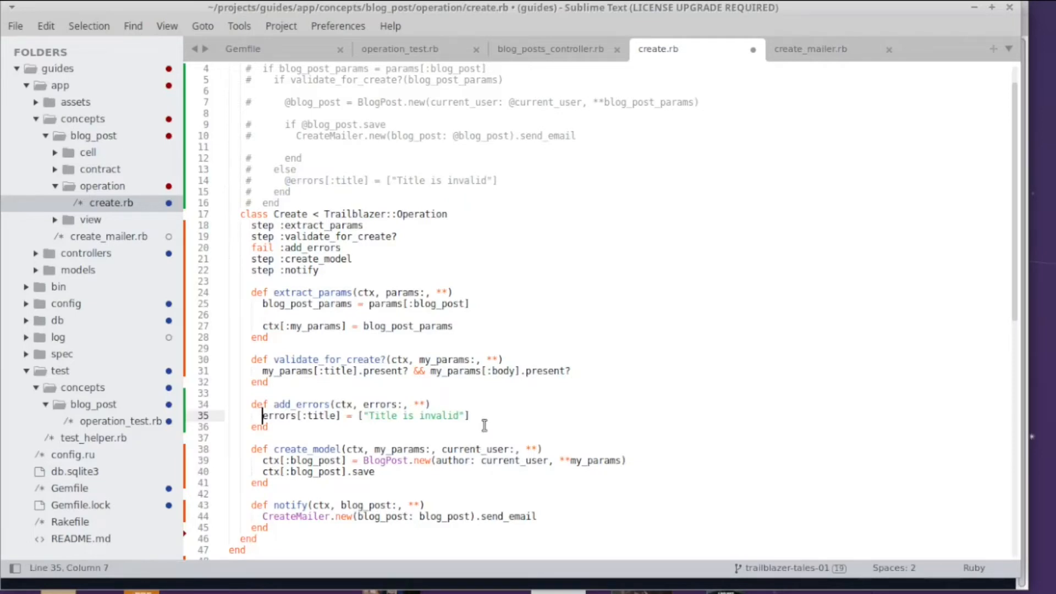
mouse_move(268, 251)
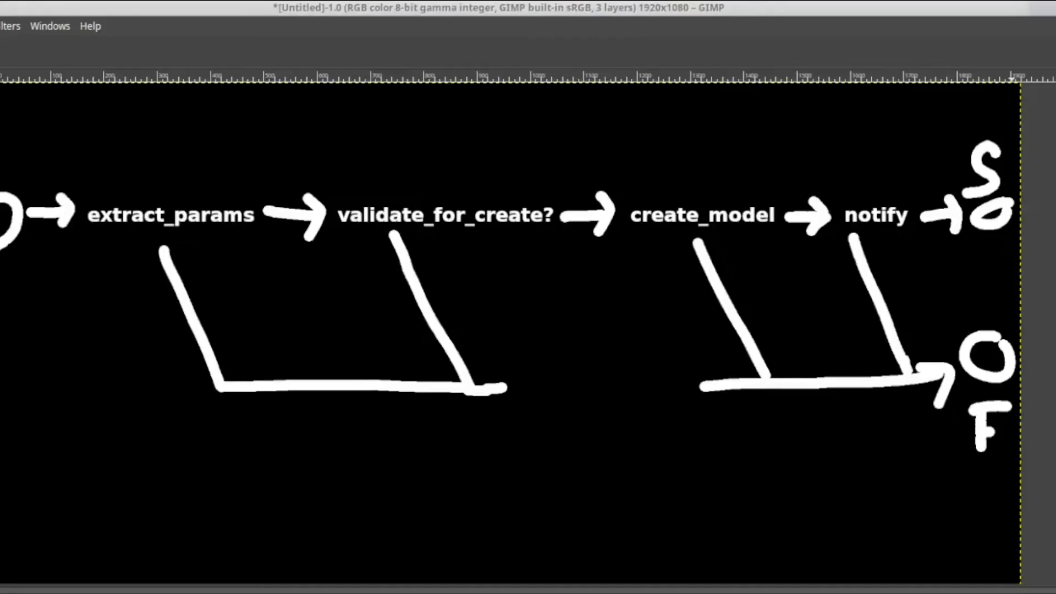
mouse_move(768, 269)
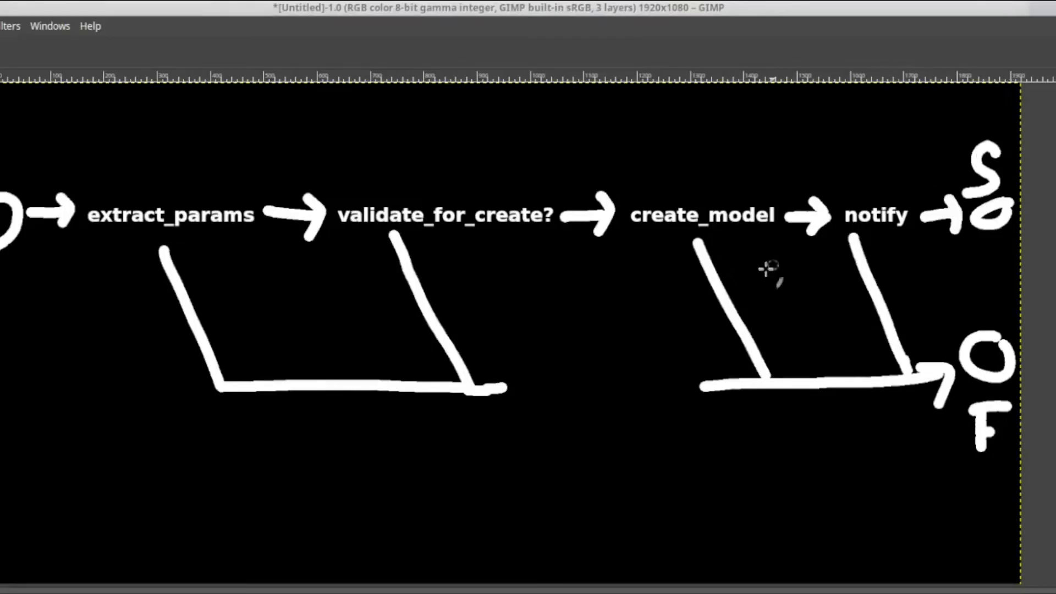
mouse_move(232, 246)
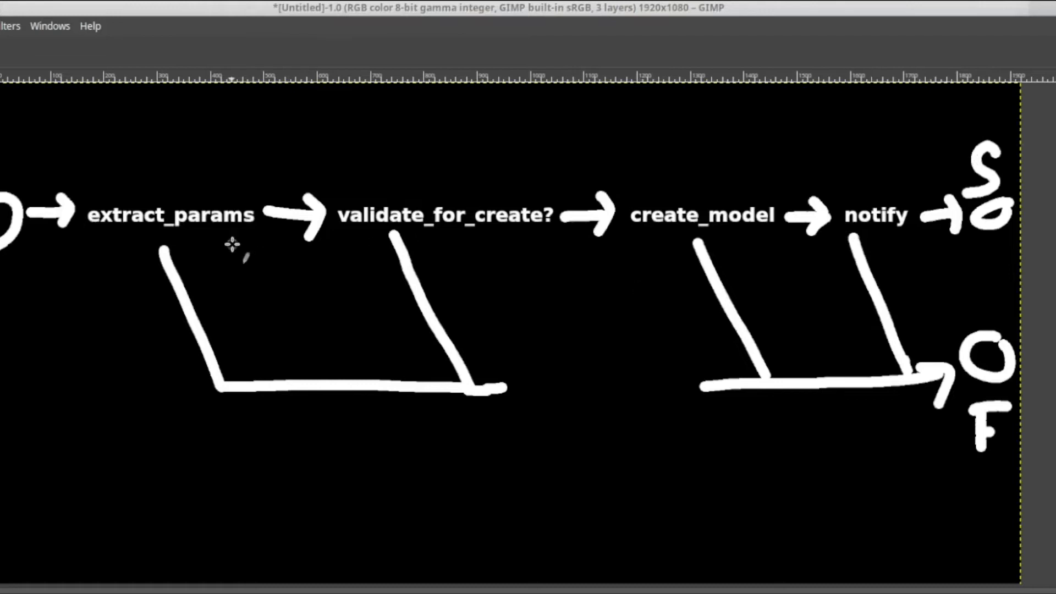
mouse_move(121, 226)
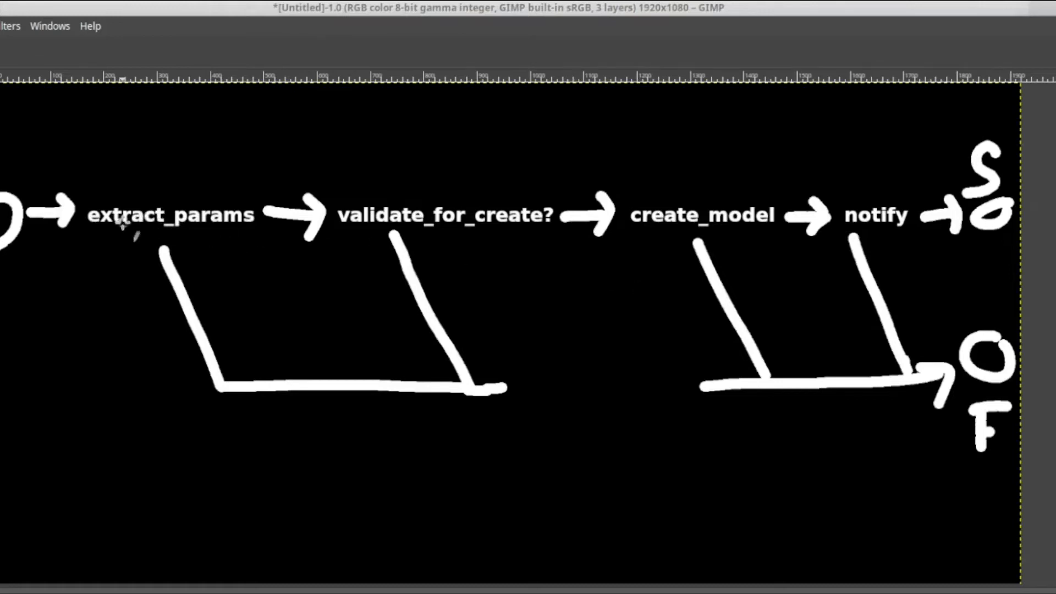
mouse_move(906, 238)
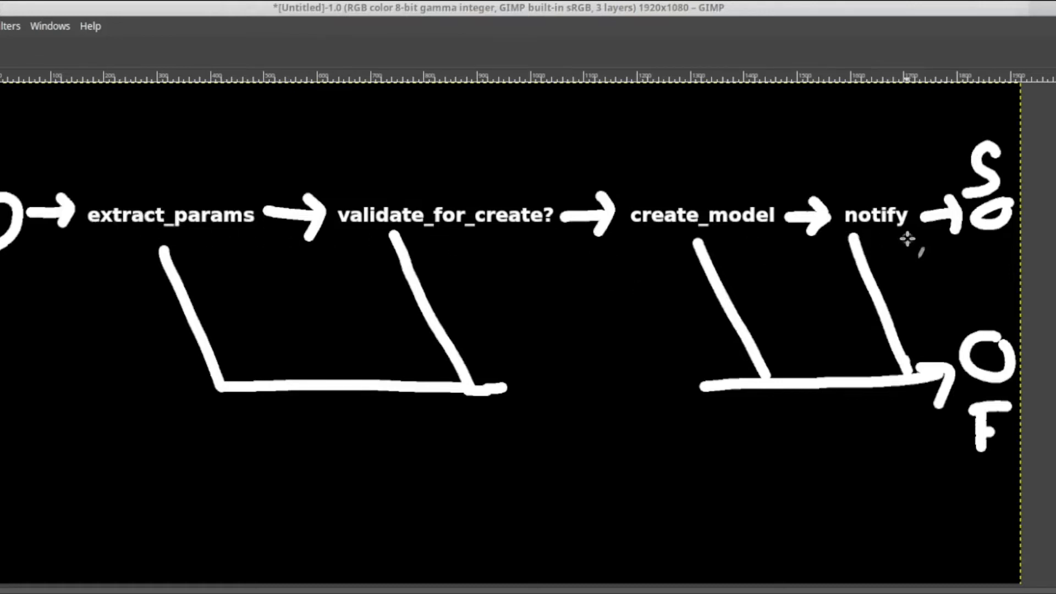
mouse_move(1044, 380)
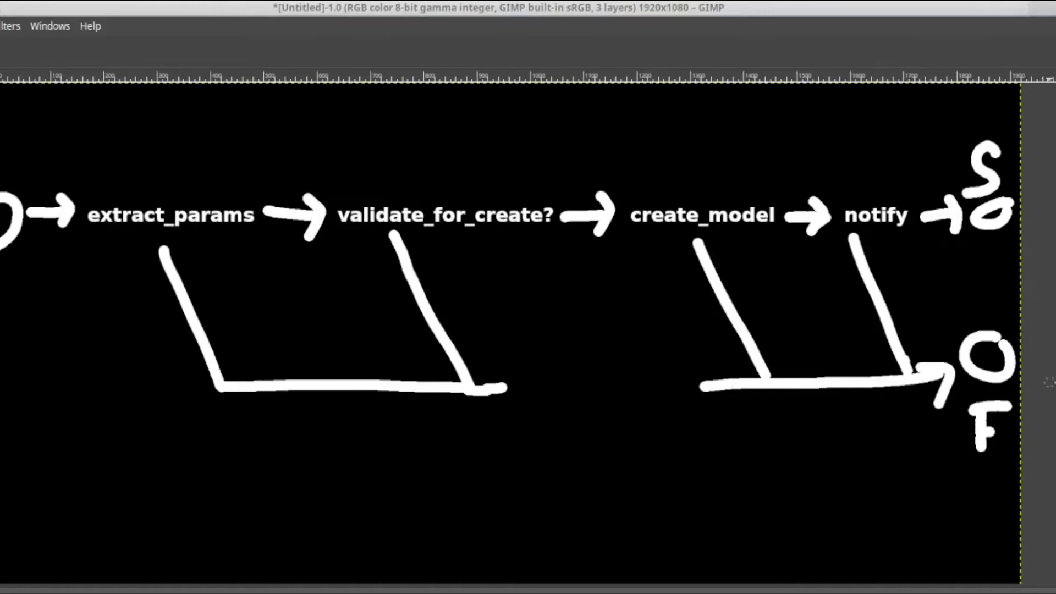
- Label the diagram's failure track with the text add_errors
type("add_errors")
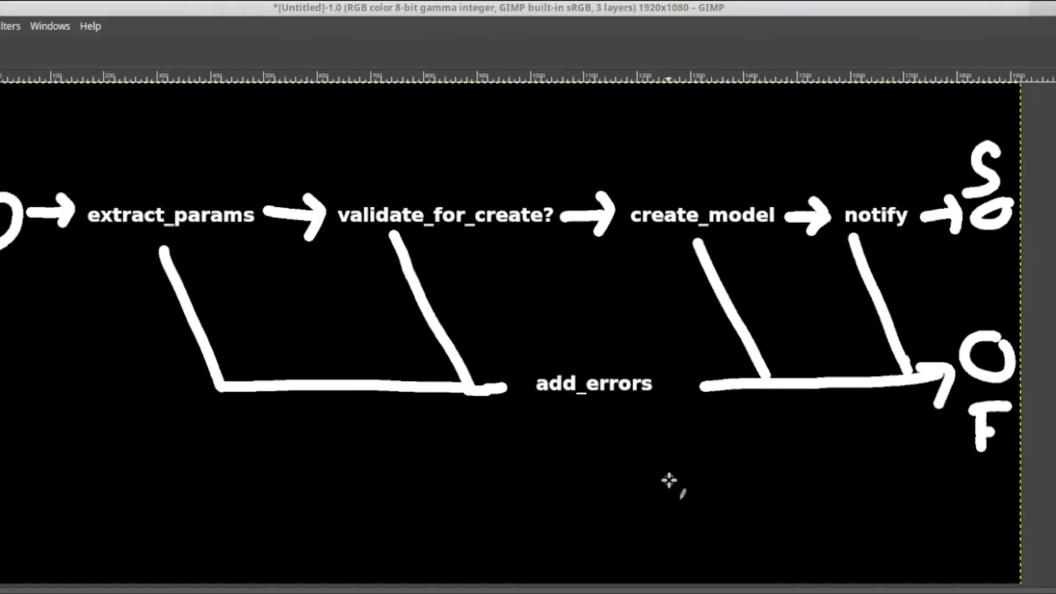
mouse_move(650, 464)
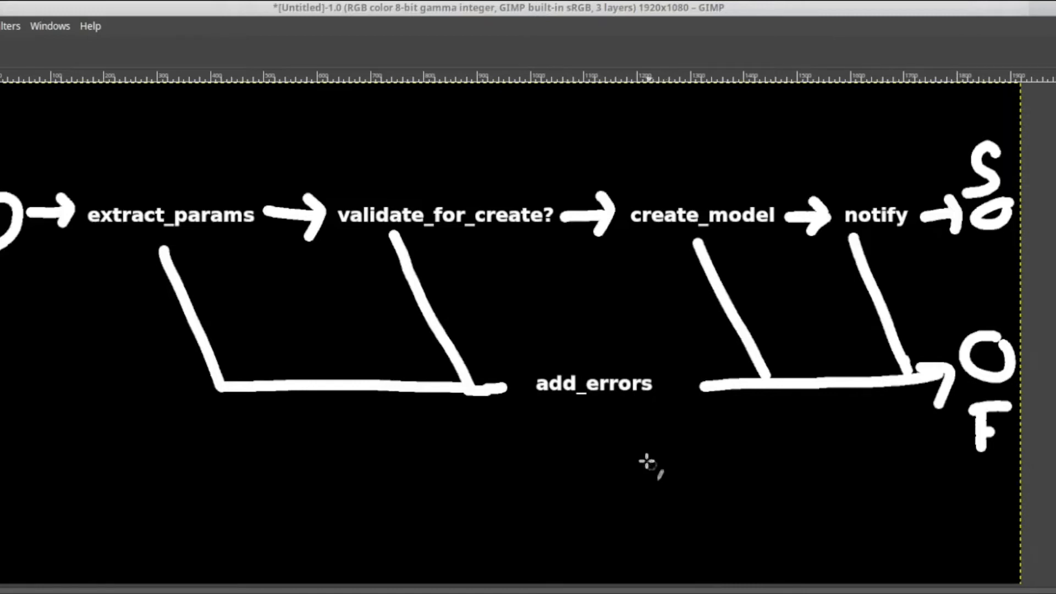
mouse_move(593, 418)
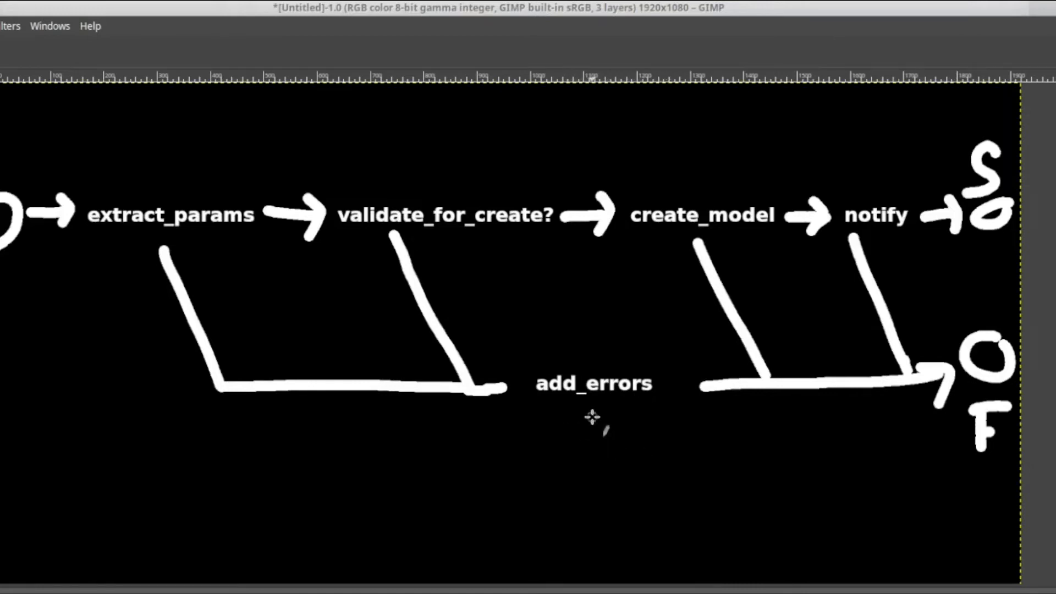
mouse_move(741, 412)
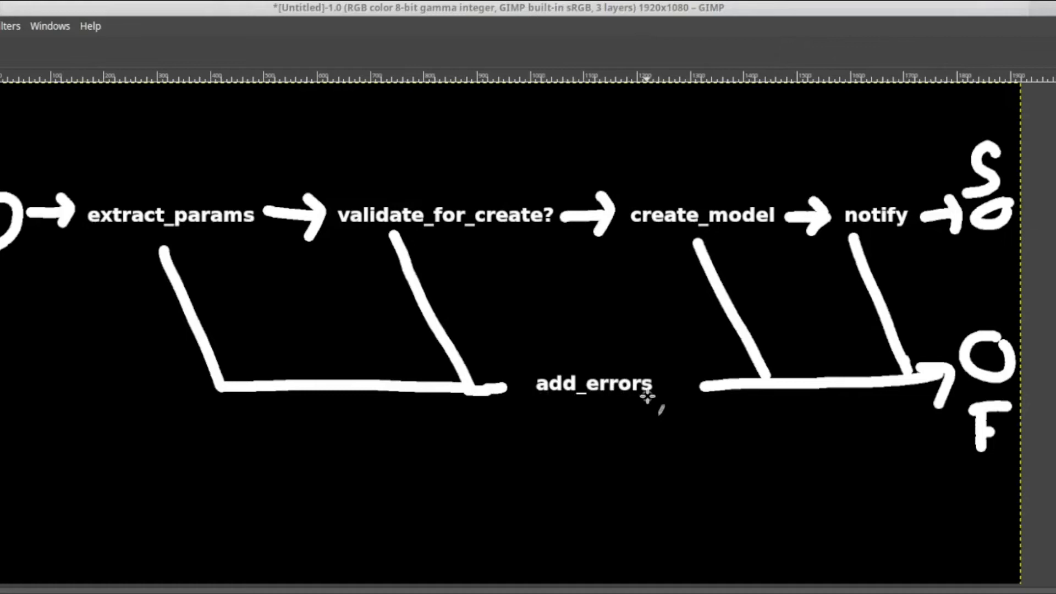
mouse_move(623, 415)
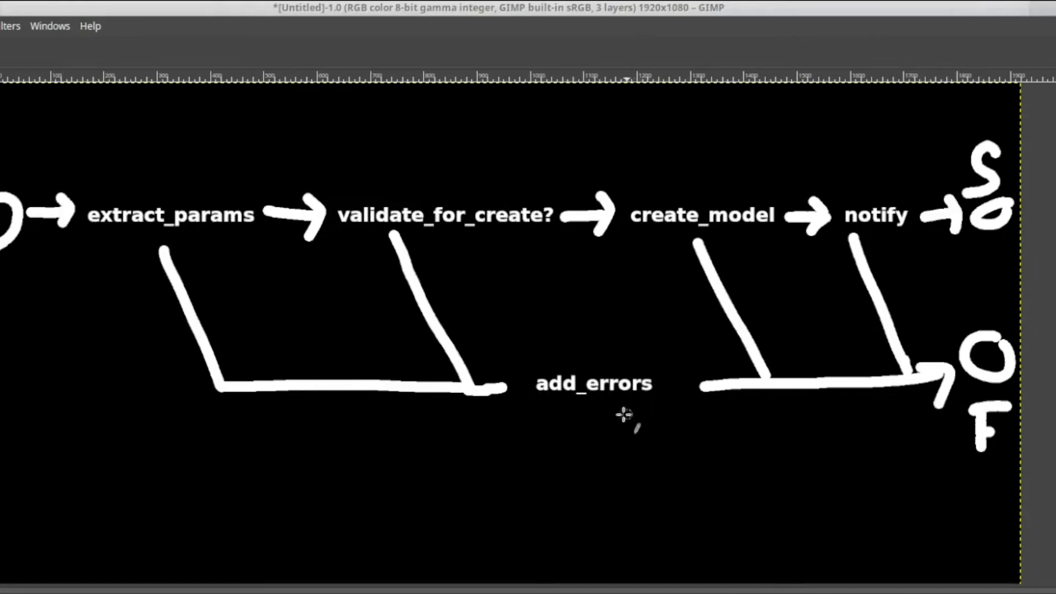
mouse_move(497, 368)
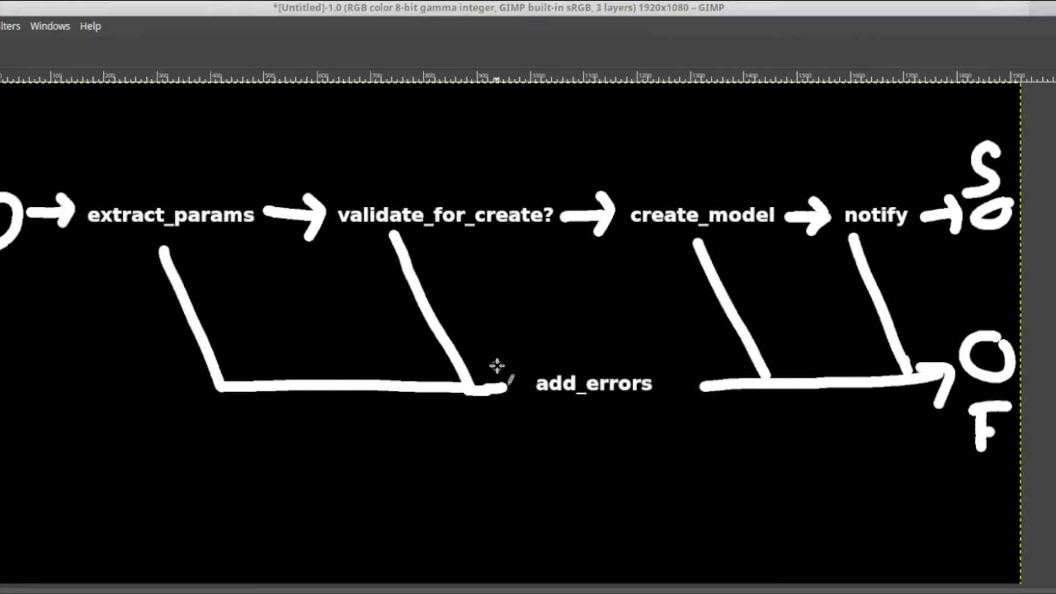
- Draw an arrow on the failure line leading into add_errors
left_click_drag(486, 387, 526, 388)
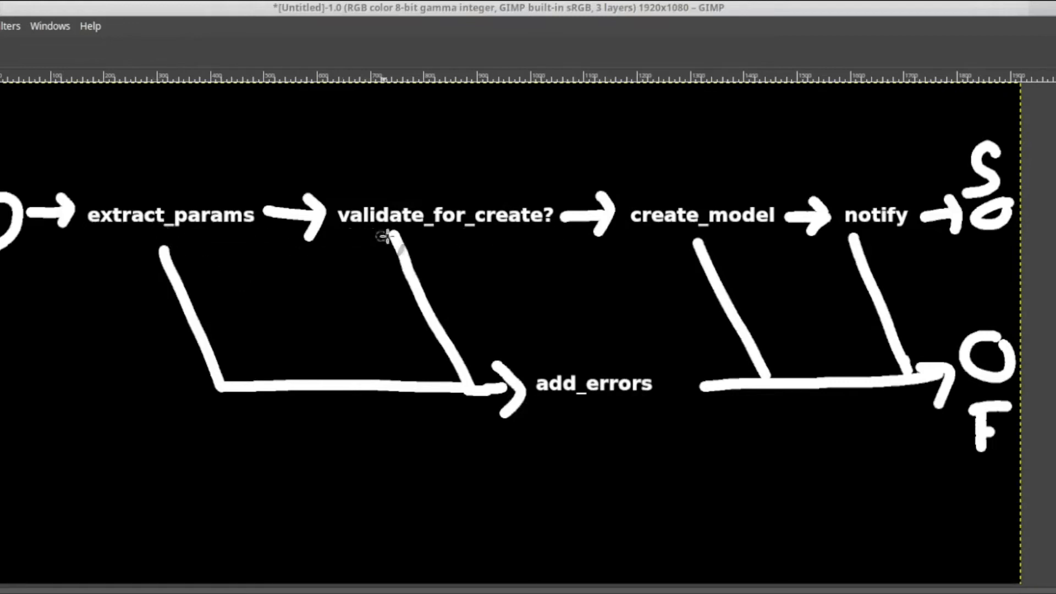
mouse_move(212, 267)
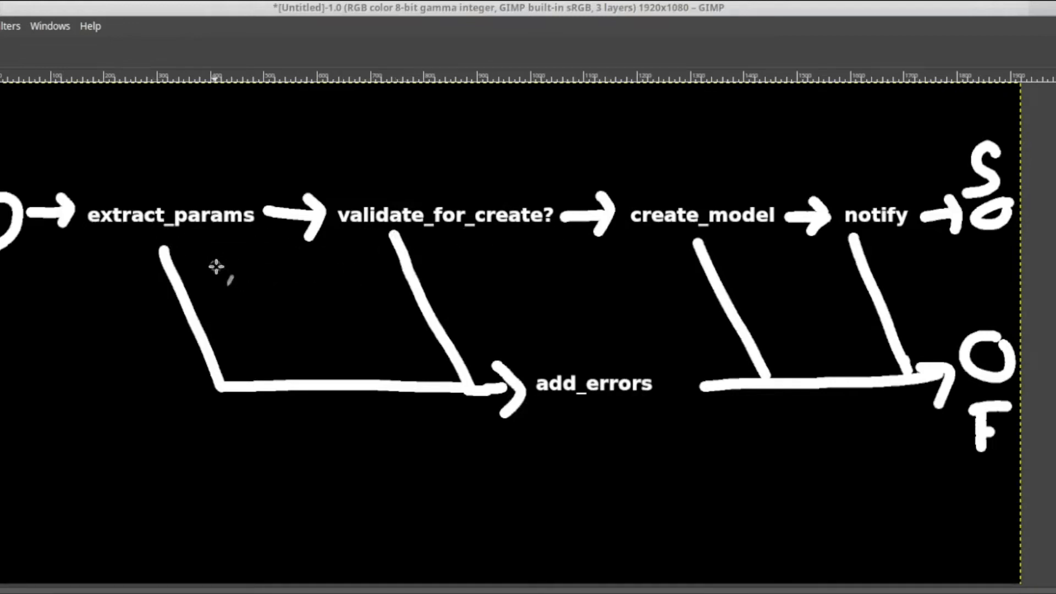
mouse_move(640, 411)
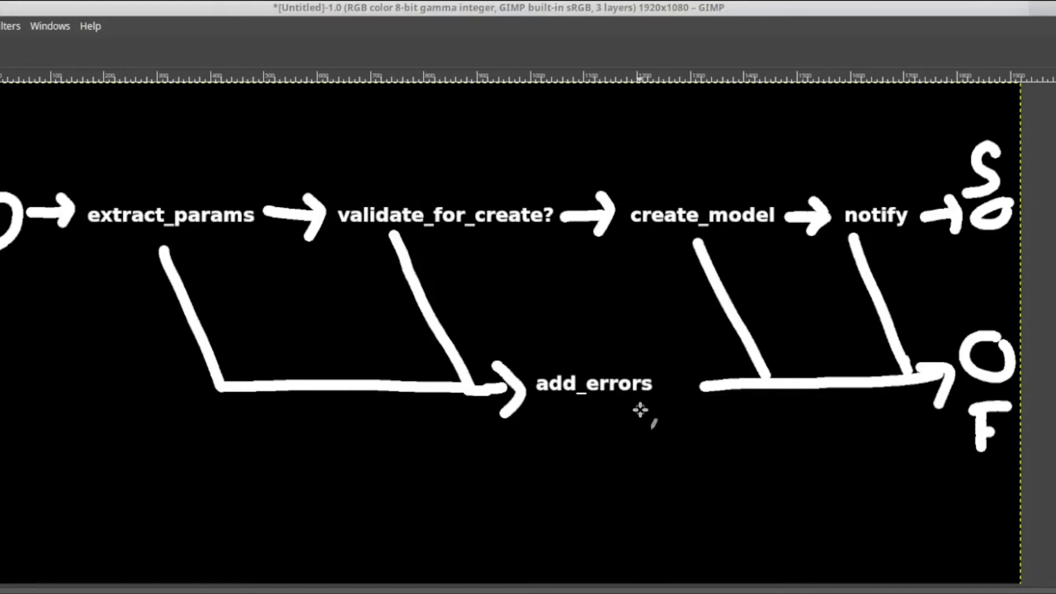
mouse_move(641, 435)
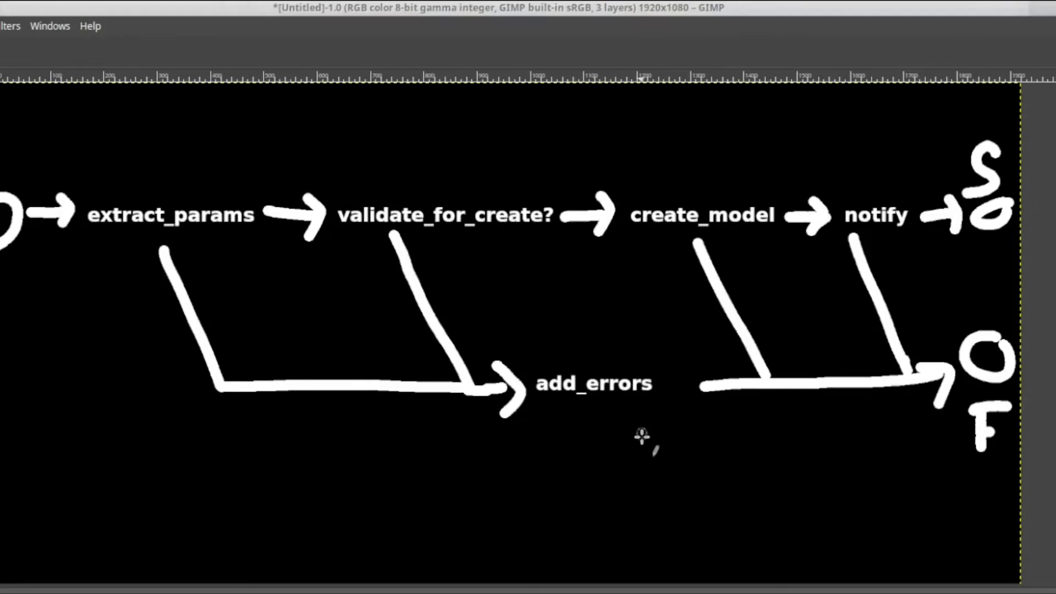
mouse_move(603, 422)
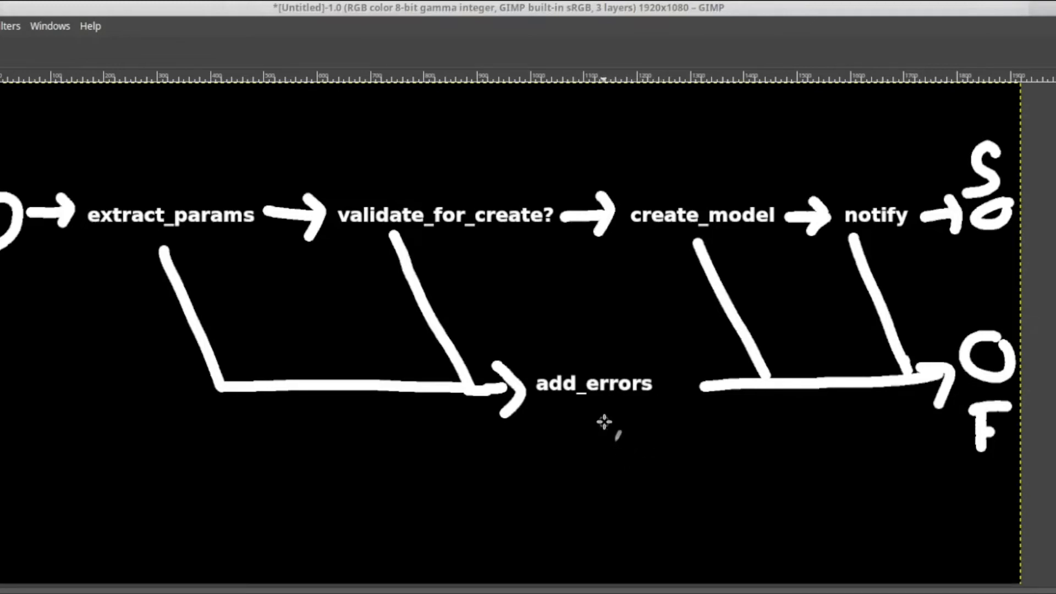
mouse_move(863, 242)
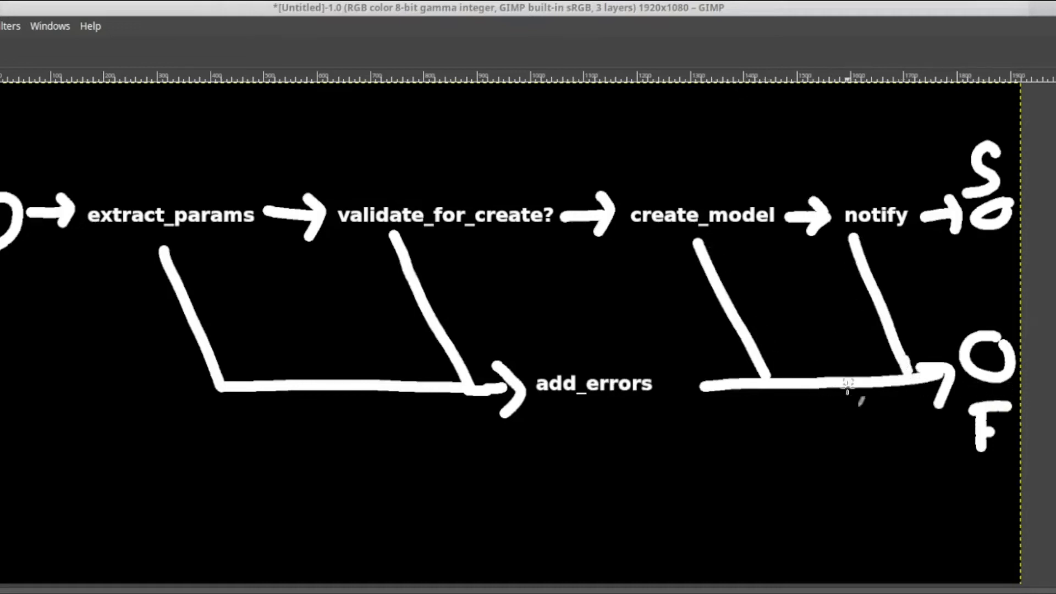
mouse_move(809, 392)
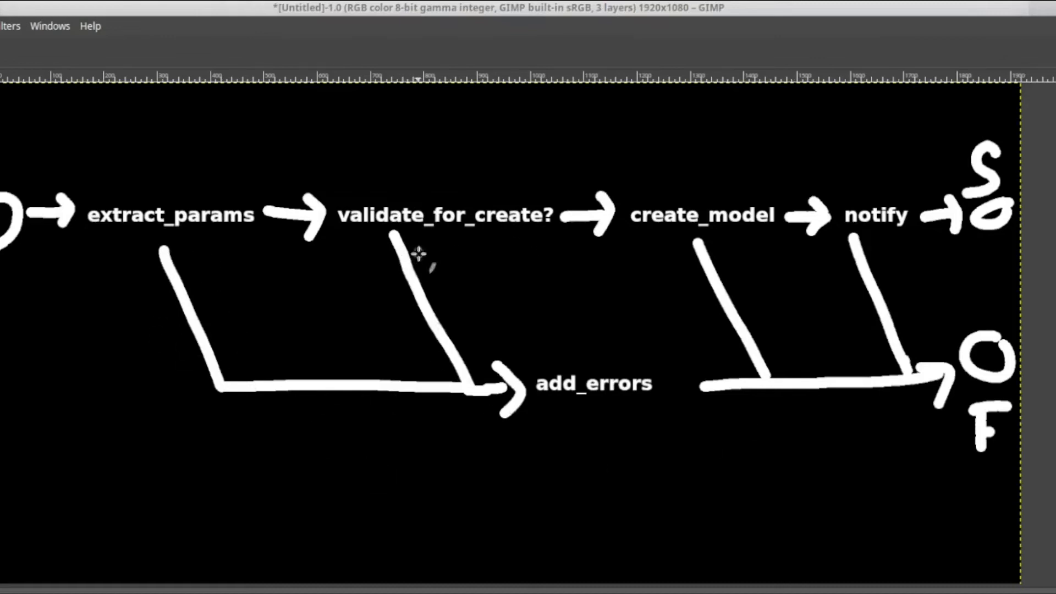
mouse_move(637, 462)
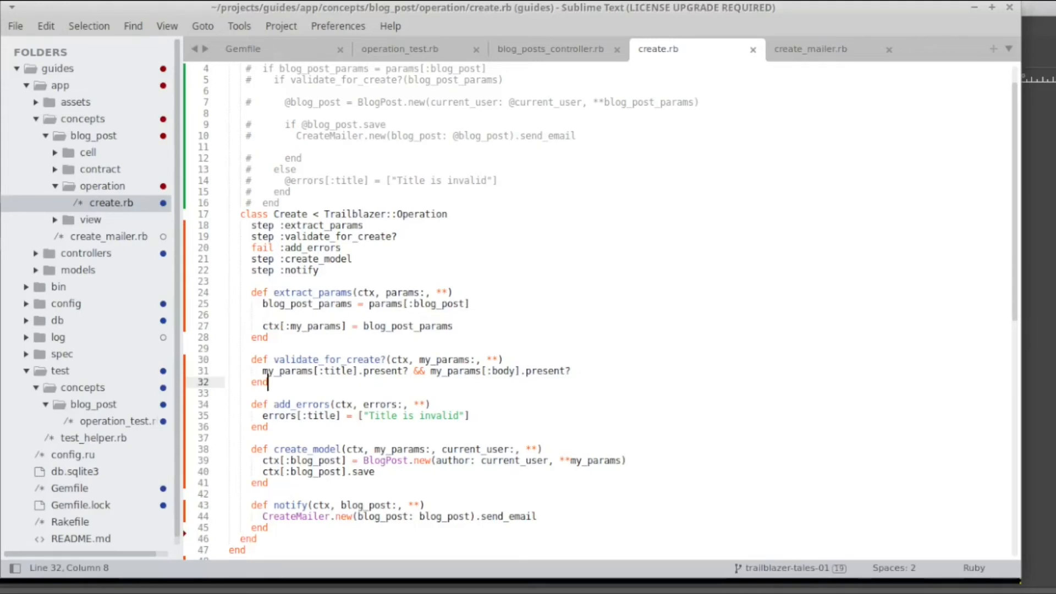
mouse_move(422, 60)
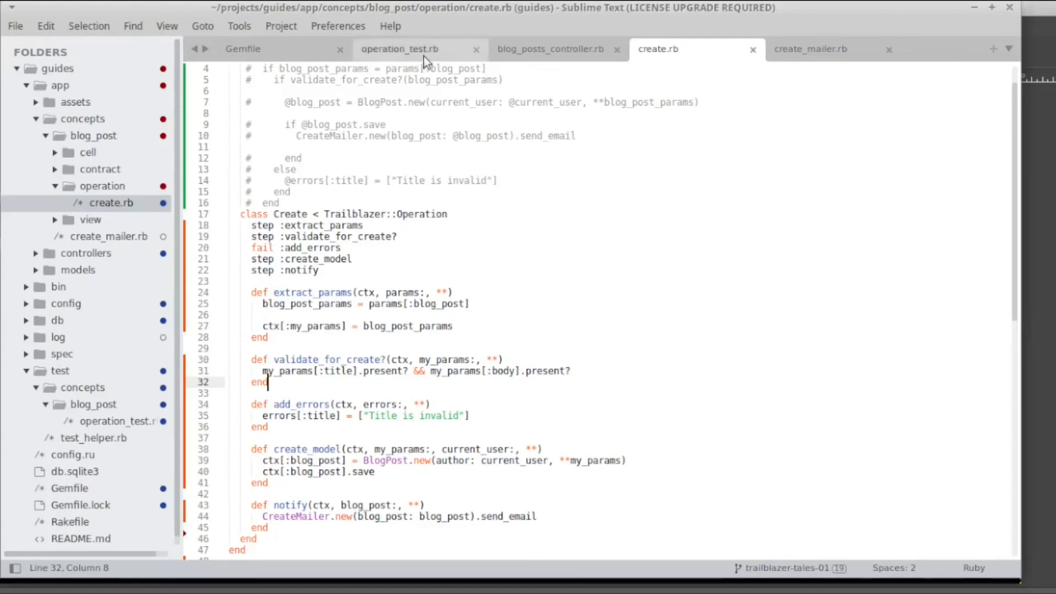
- In operation_test.rb, pass errors: {} to the first test's Create call
left_click(400, 48)
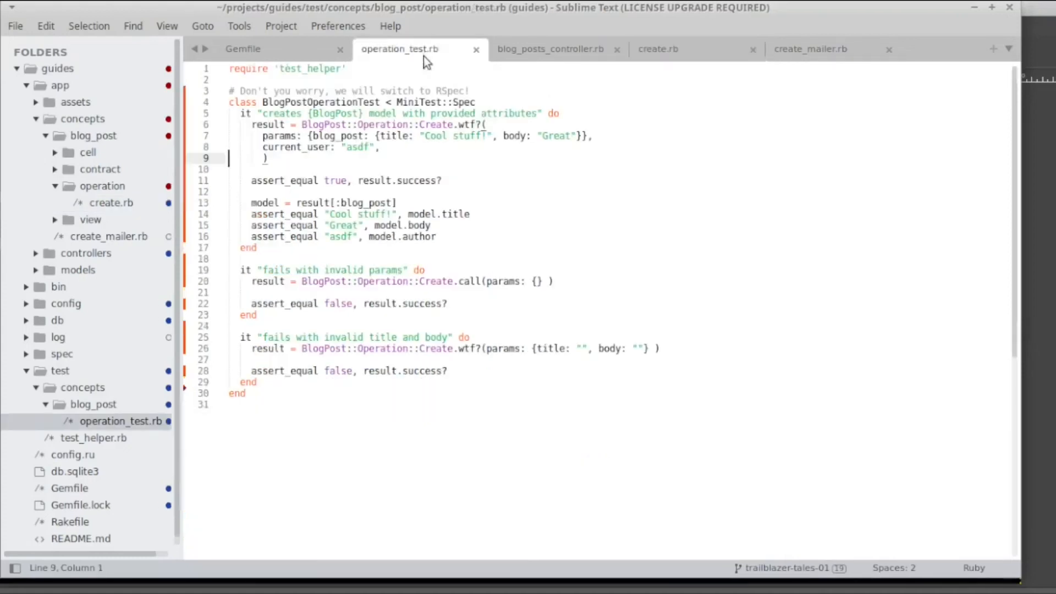
type("errors: {}")
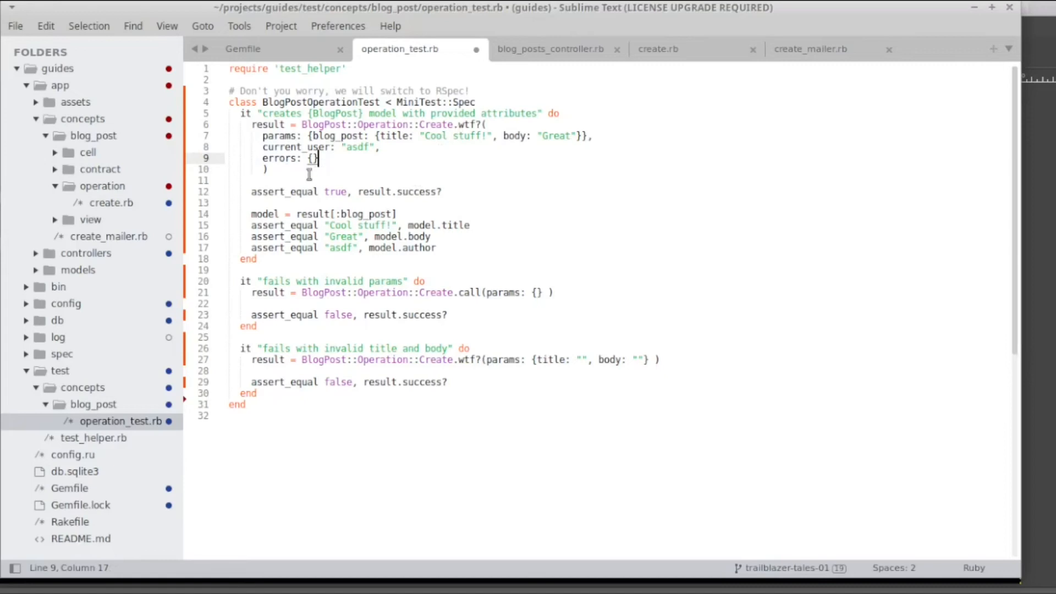
mouse_move(383, 162)
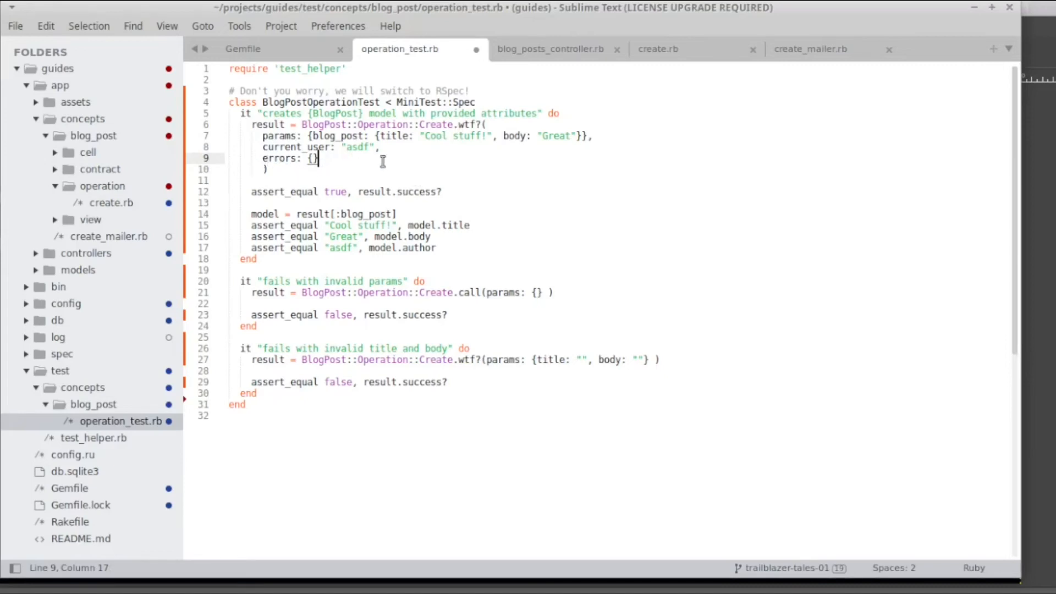
mouse_move(346, 146)
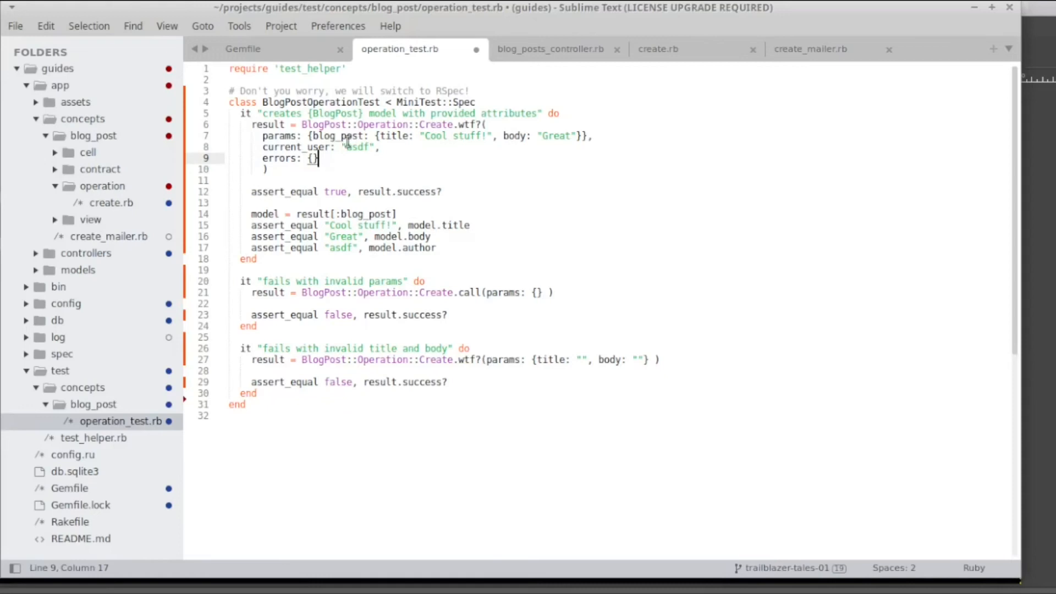
mouse_move(356, 158)
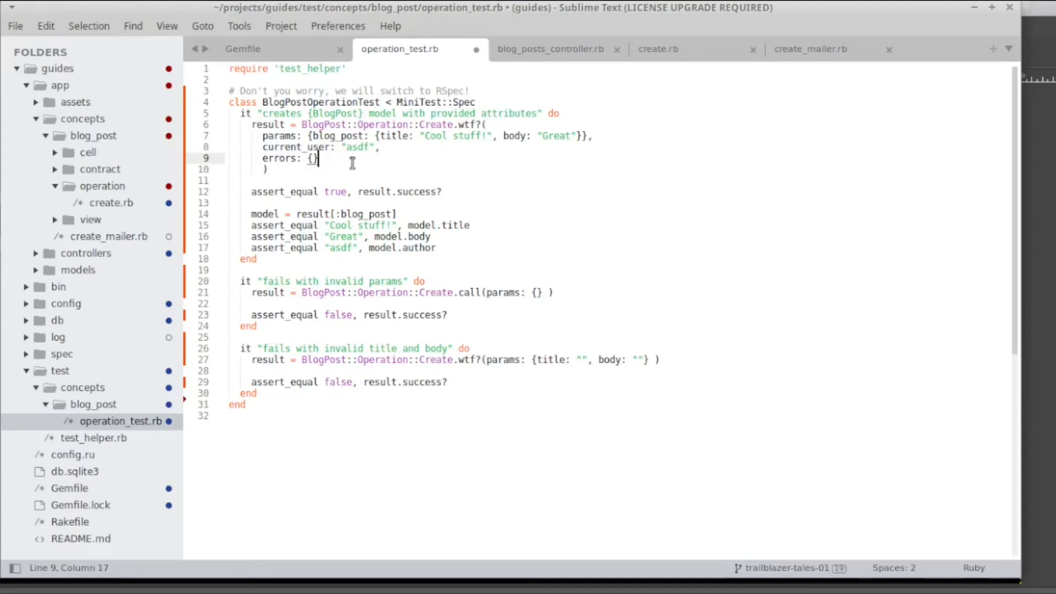
mouse_move(458, 225)
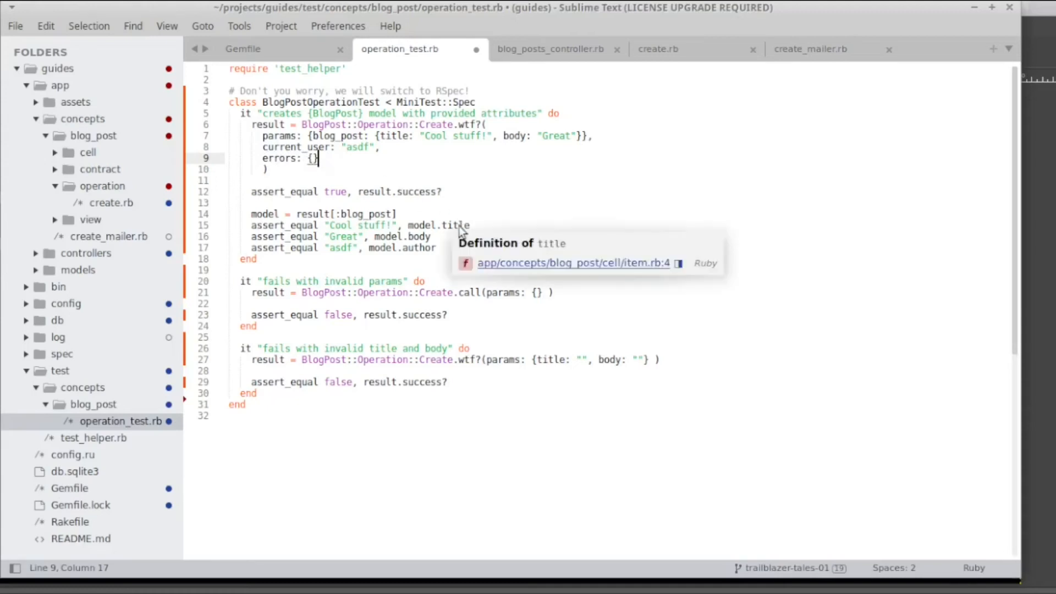
mouse_move(451, 207)
type("assert_equal({}, result[:errors])")
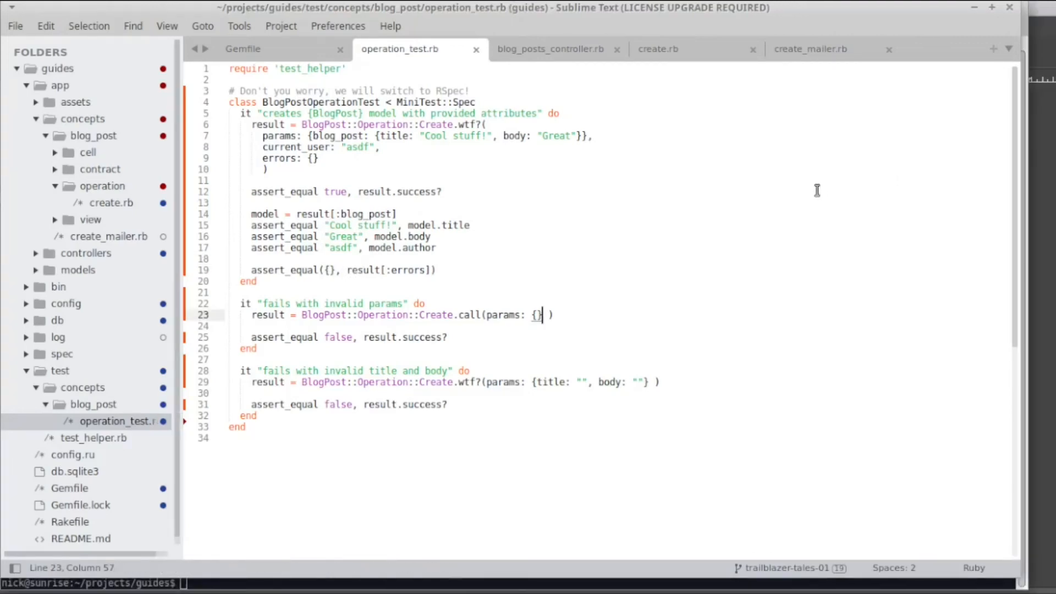
mouse_move(817, 191)
type(", errors: {")
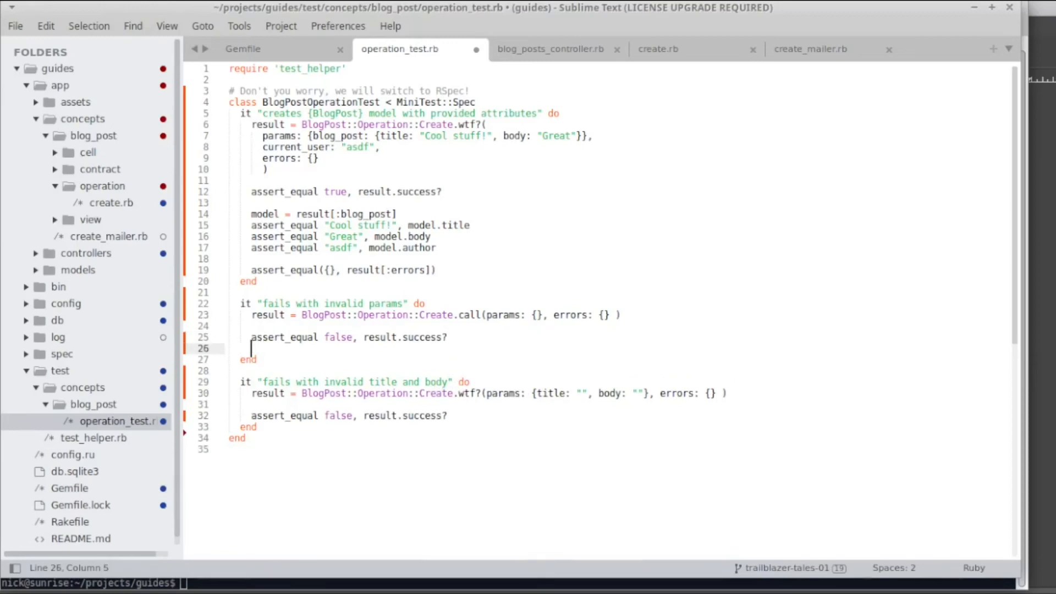
- Assert result[:errors] equals {title: ""} in both failing tests
type("assert_equal({title: \"\"}, result[:errors])")
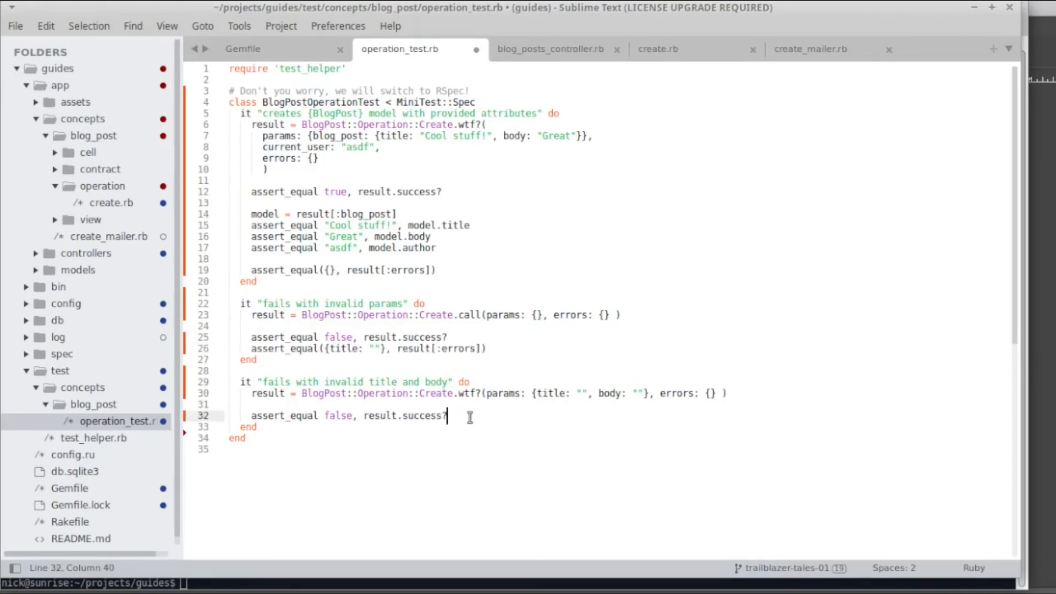
type("assert_equal({title: \"\"}, result[:errors])")
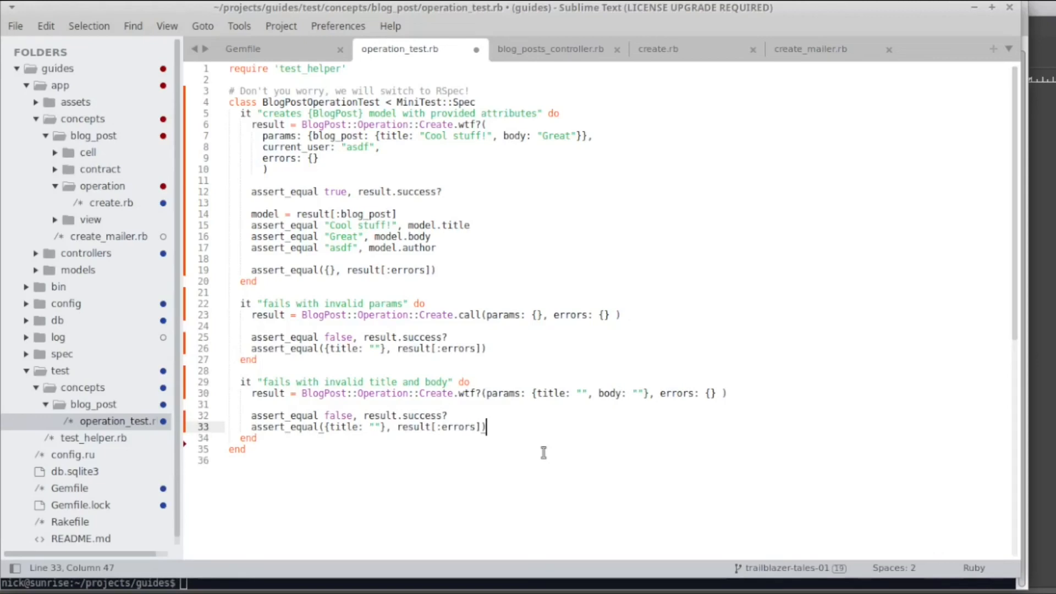
mouse_move(504, 356)
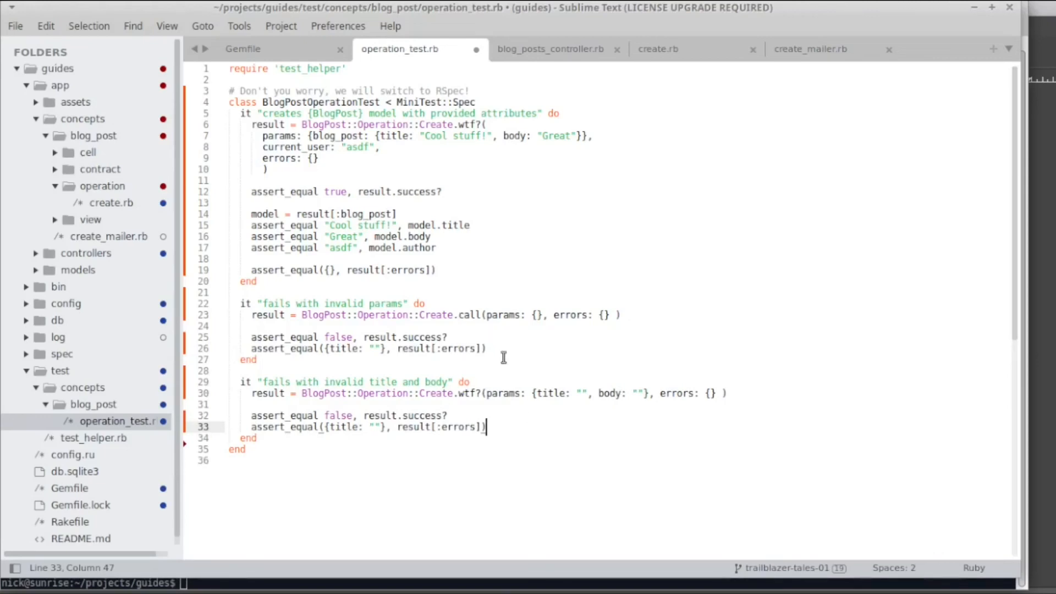
mouse_move(496, 388)
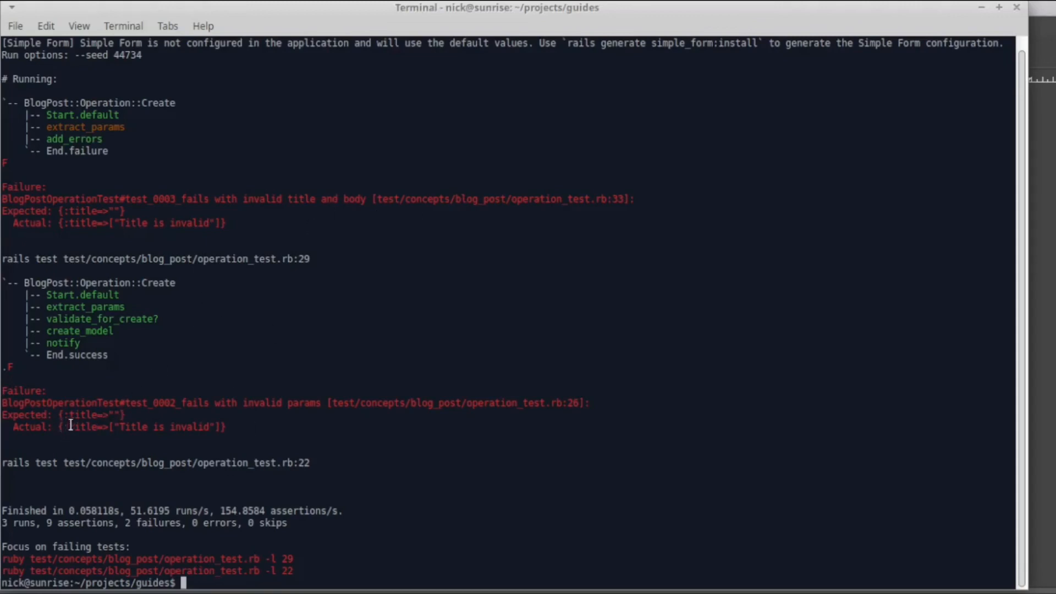
mouse_move(64, 427)
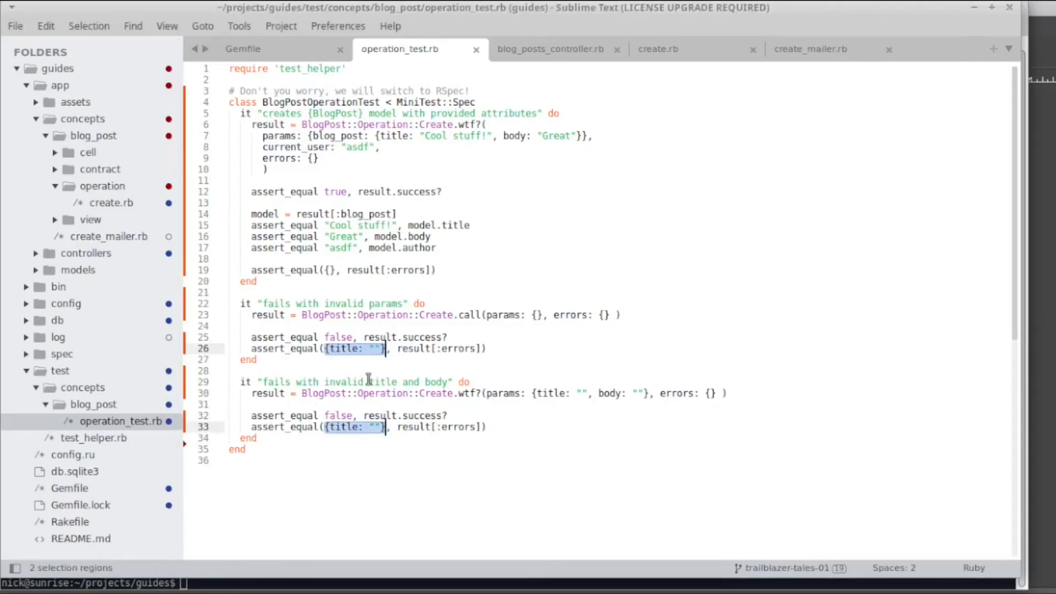
- Change both expected error hashes to {:title=>["Title is invalid"]}
type("{:title=>[\"Title is invalid\"]}")
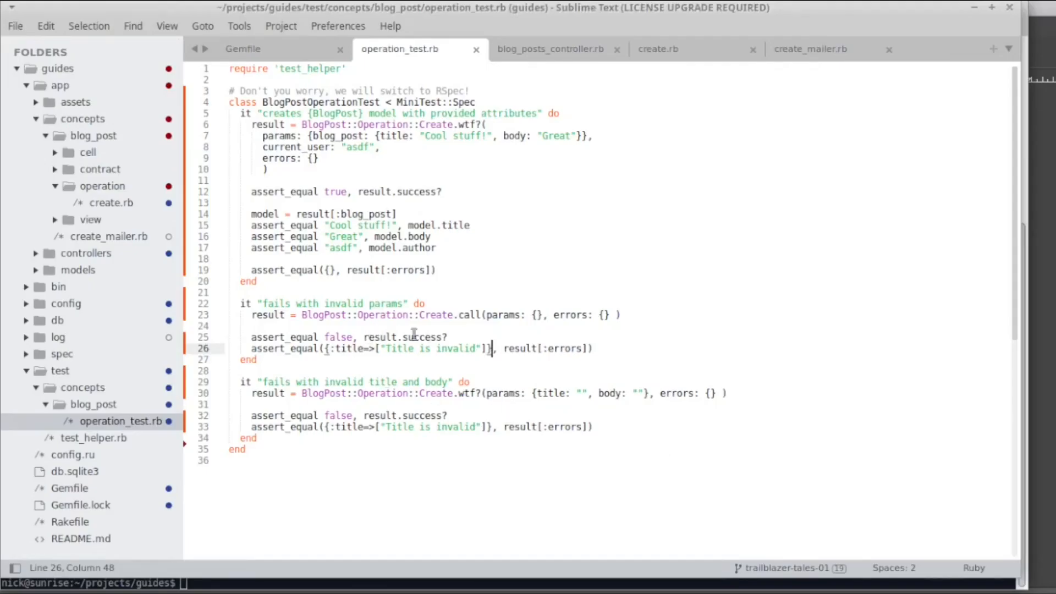
mouse_move(488, 348)
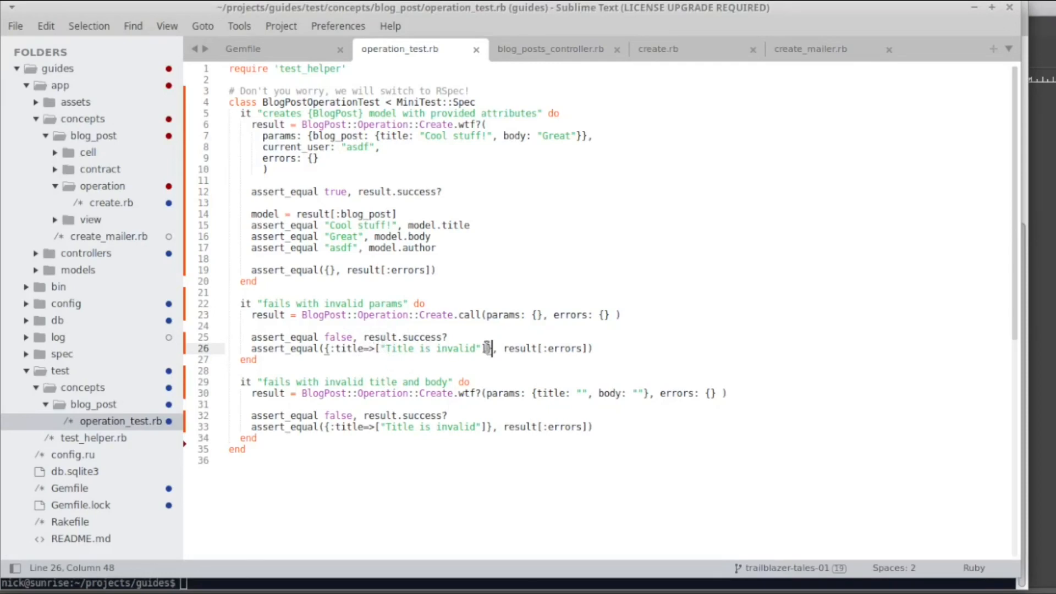